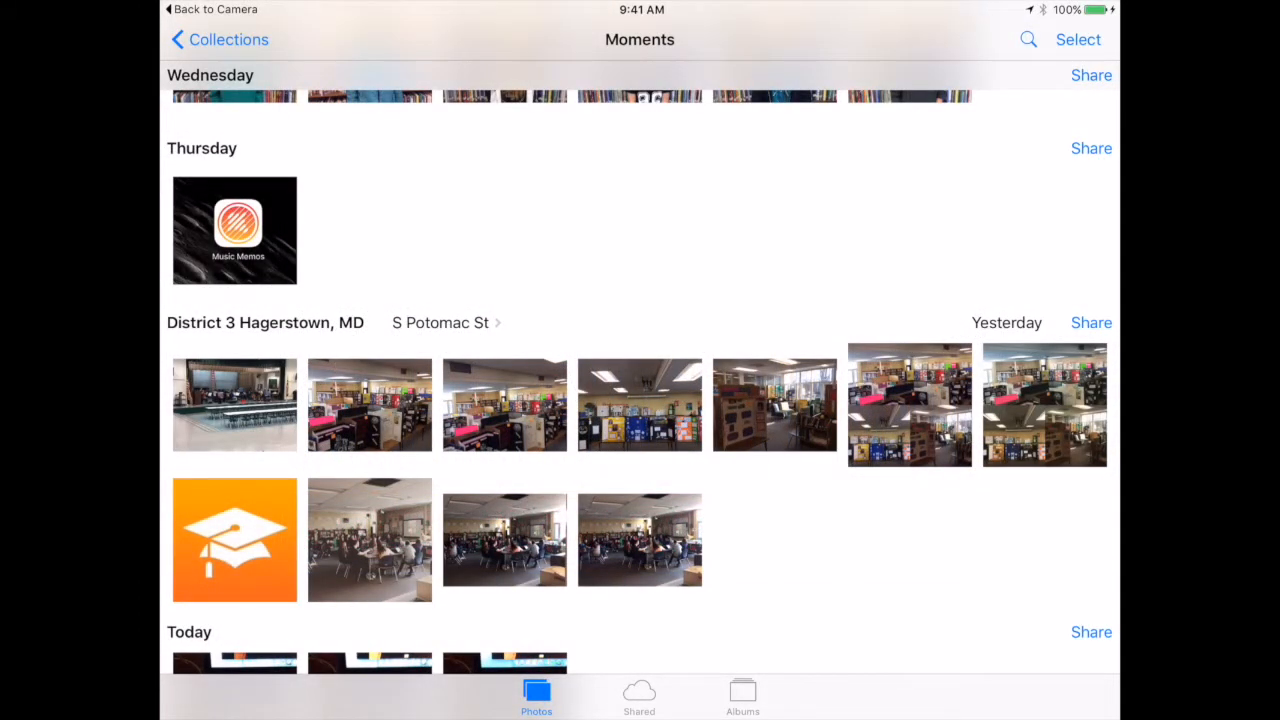
- Zoom out from Moments through Collections to the Years overview
{"action": "left_click", "coordinate": [228, 39]}
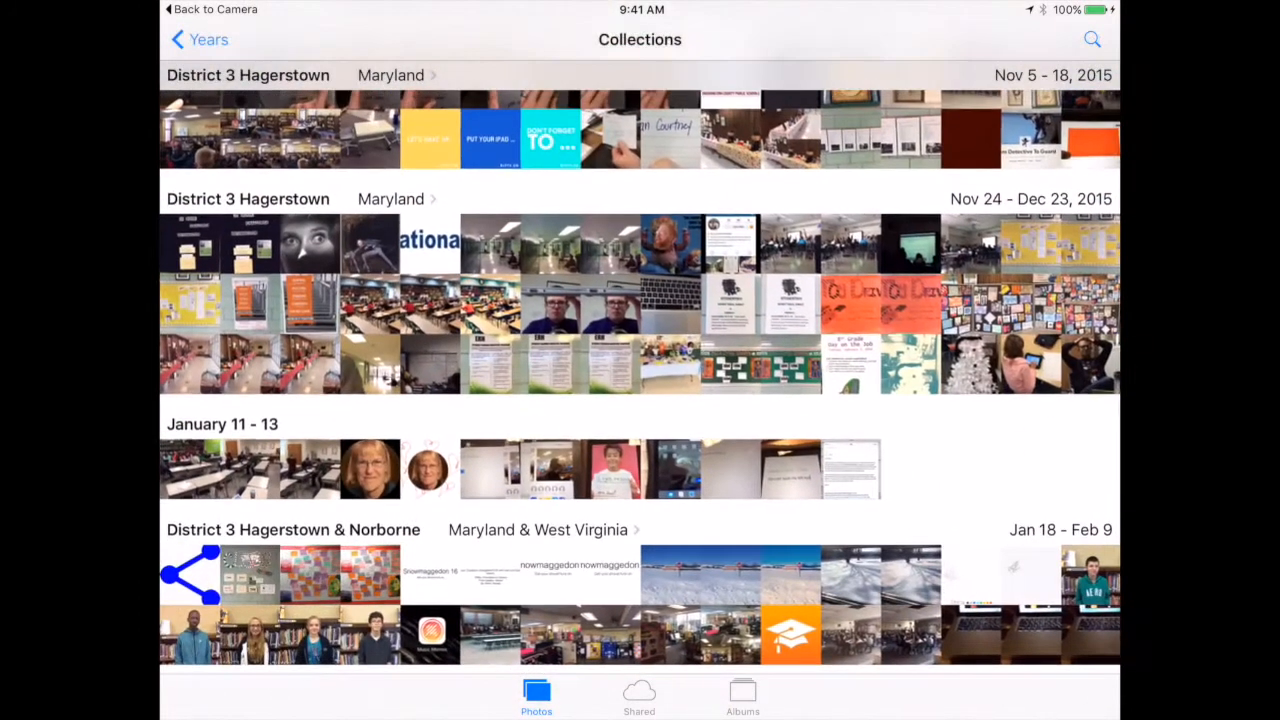
{"action": "left_click", "coordinate": [198, 39]}
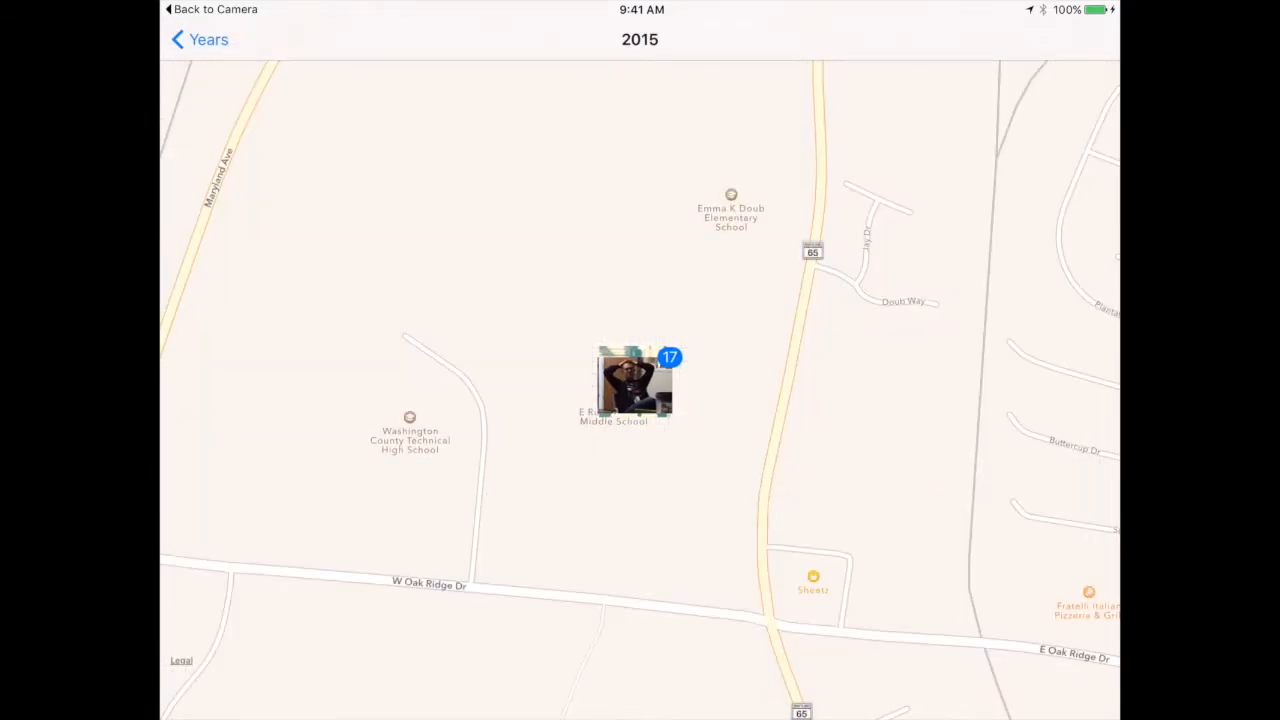
- Scroll the Years view and open the 2015 location map
{"action": "scroll", "scroll_direction": "down", "scroll_amount": 3}
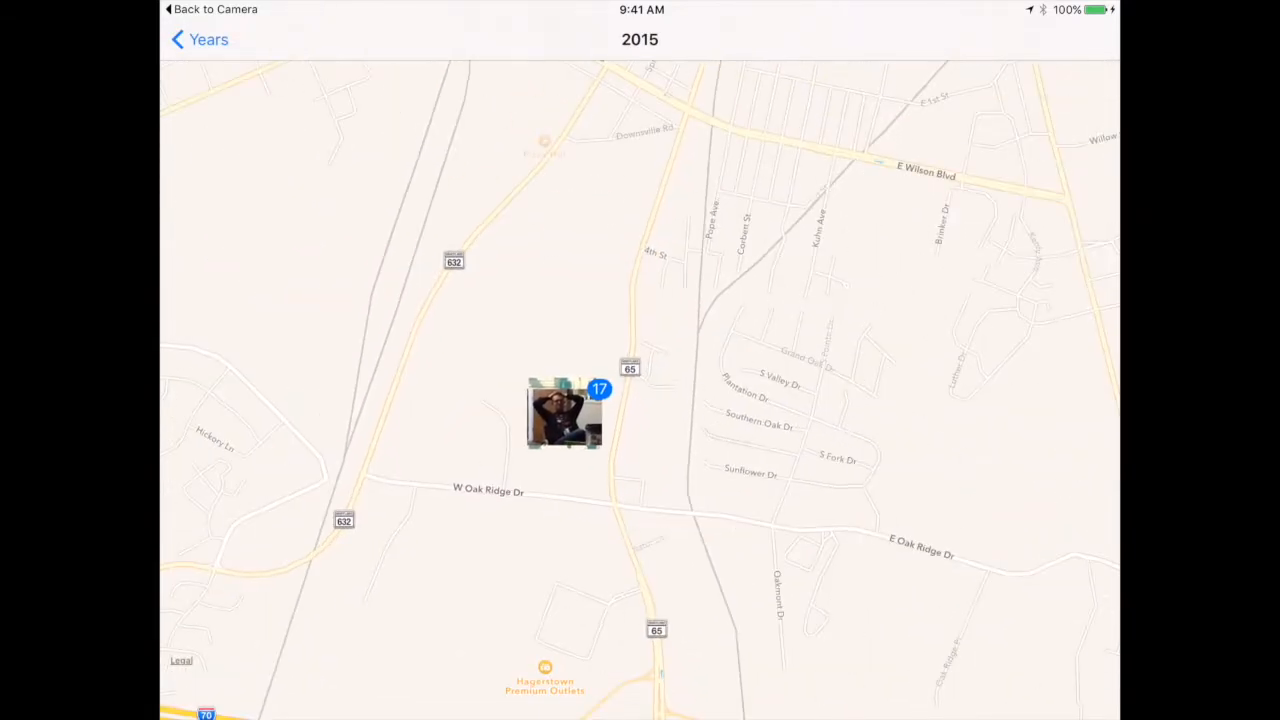
{"action": "left_click", "coordinate": [200, 39]}
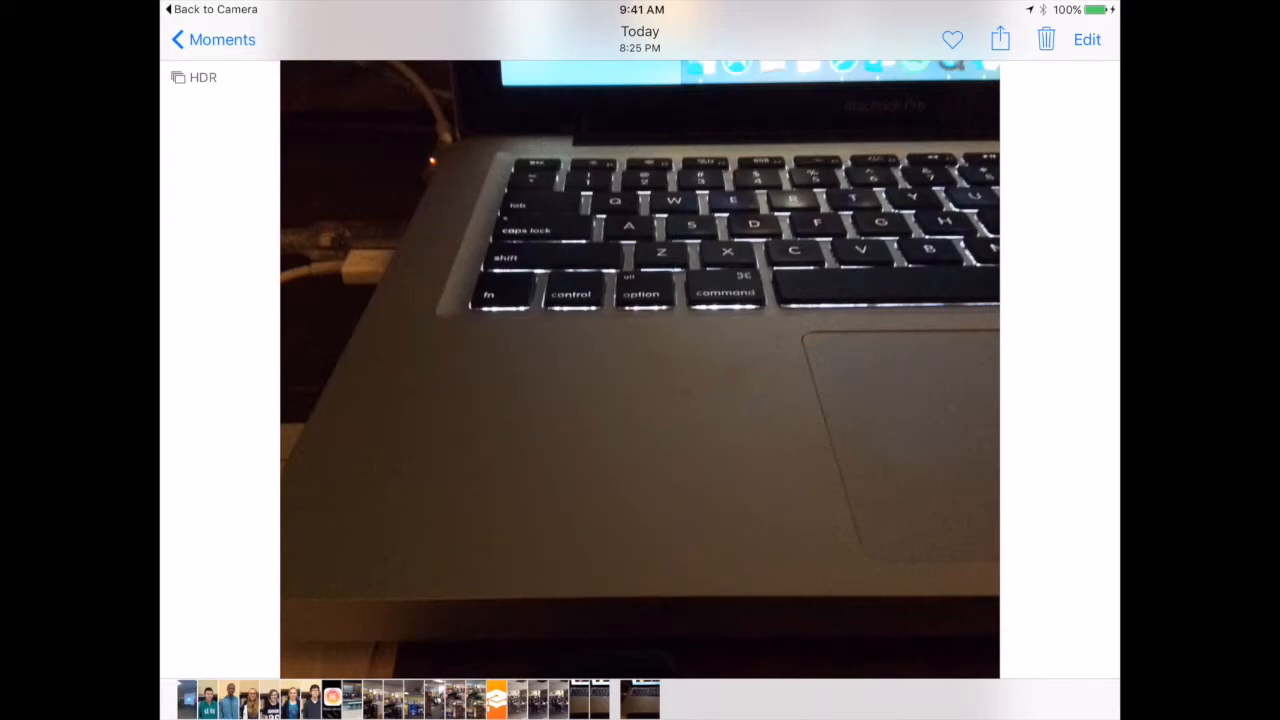
{"action": "left_click", "coordinate": [999, 39]}
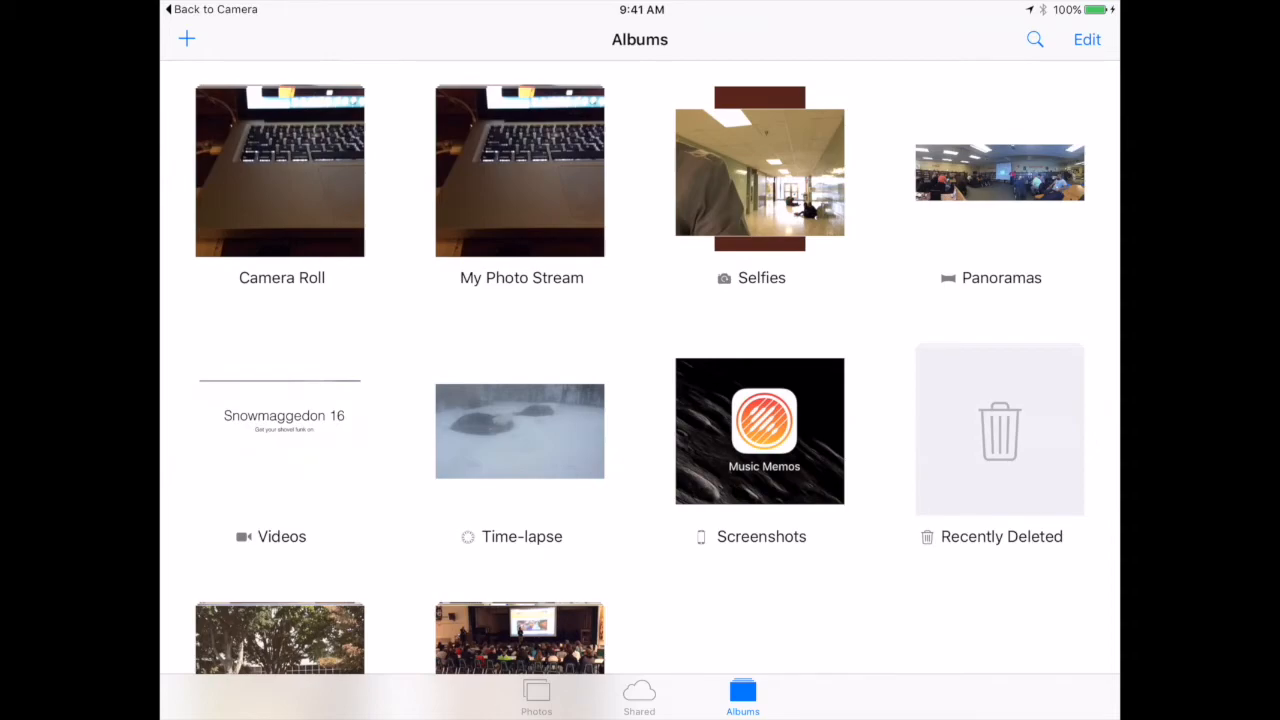
- Permanently delete the laptop keyboard photo from Recently Deleted using Select and Delete All
{"action": "left_click", "coordinate": [999, 430]}
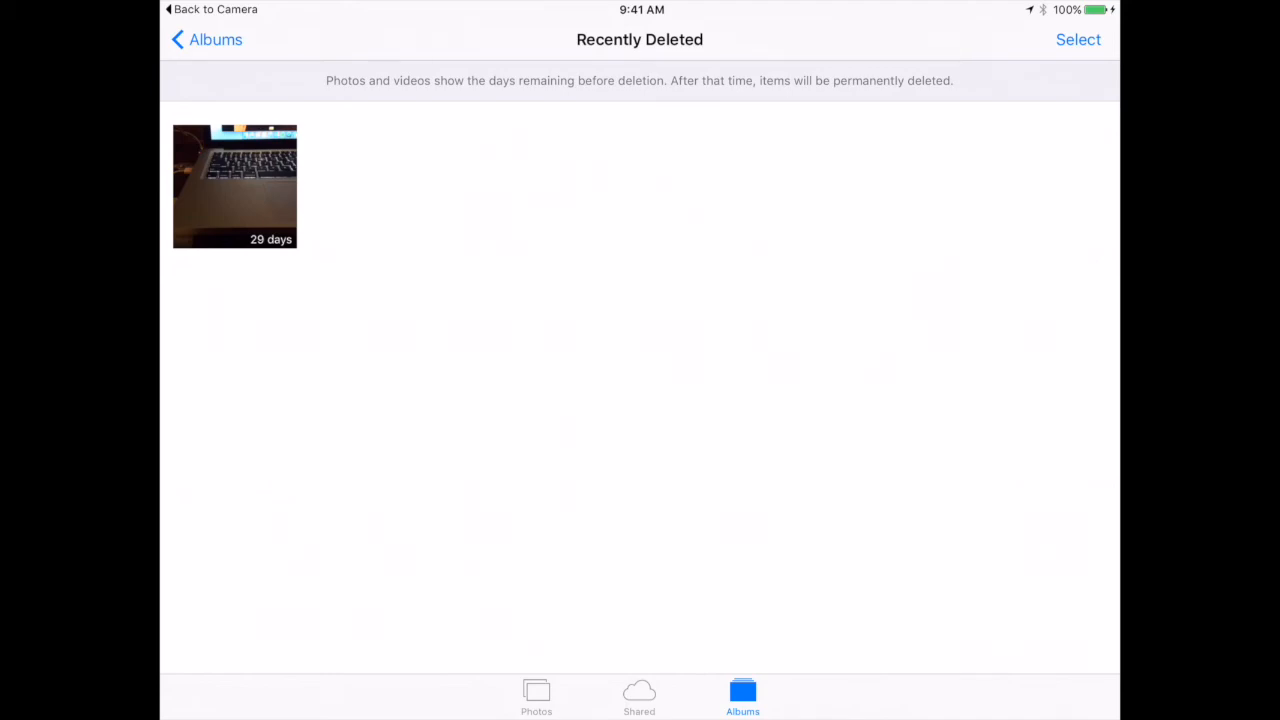
{"action": "left_click", "coordinate": [1078, 39]}
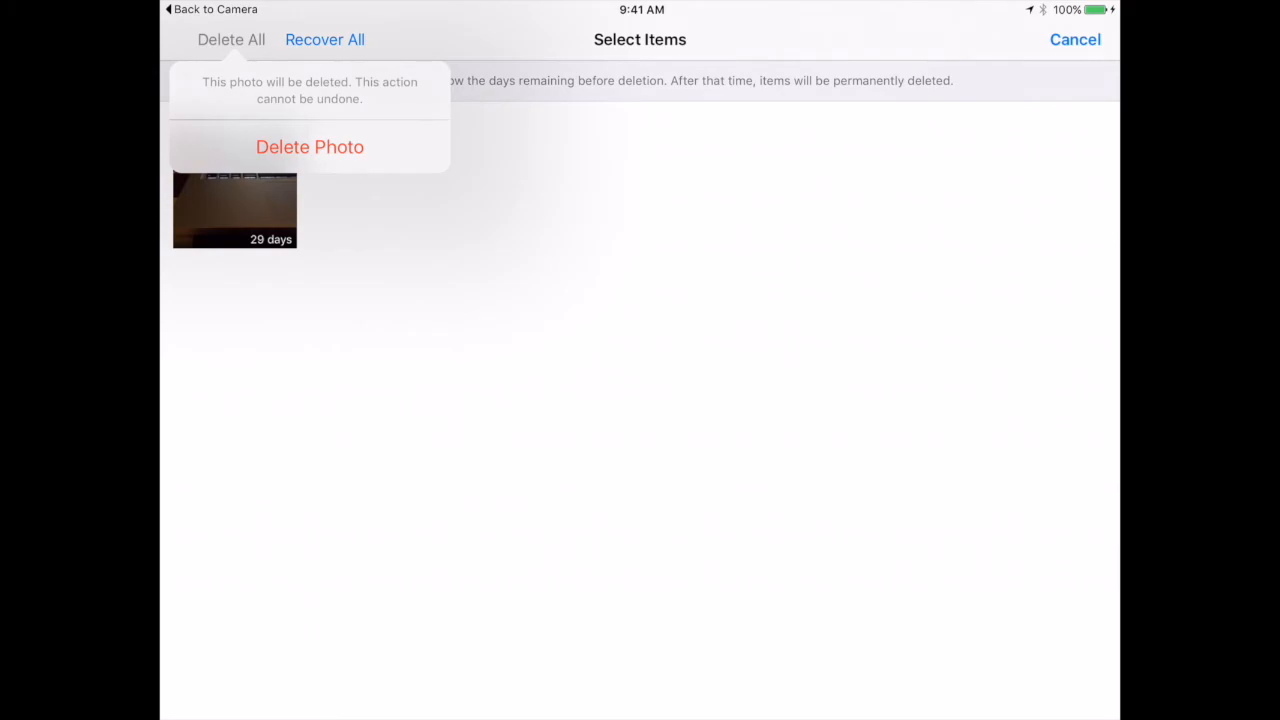
{"action": "left_click", "coordinate": [309, 146]}
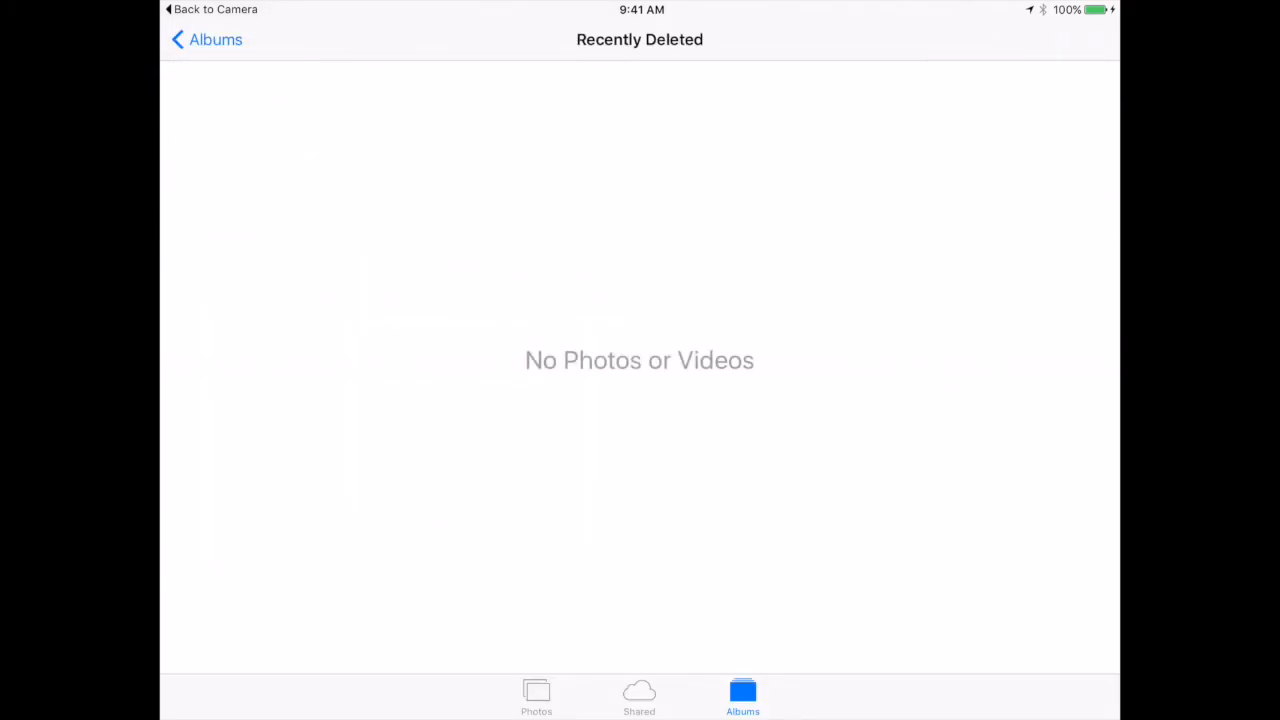